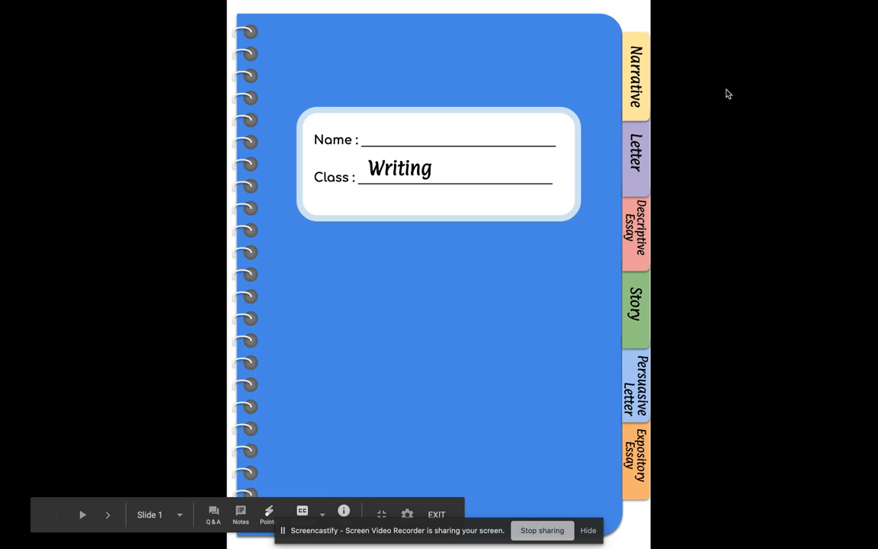
mouse_move(570, 454)
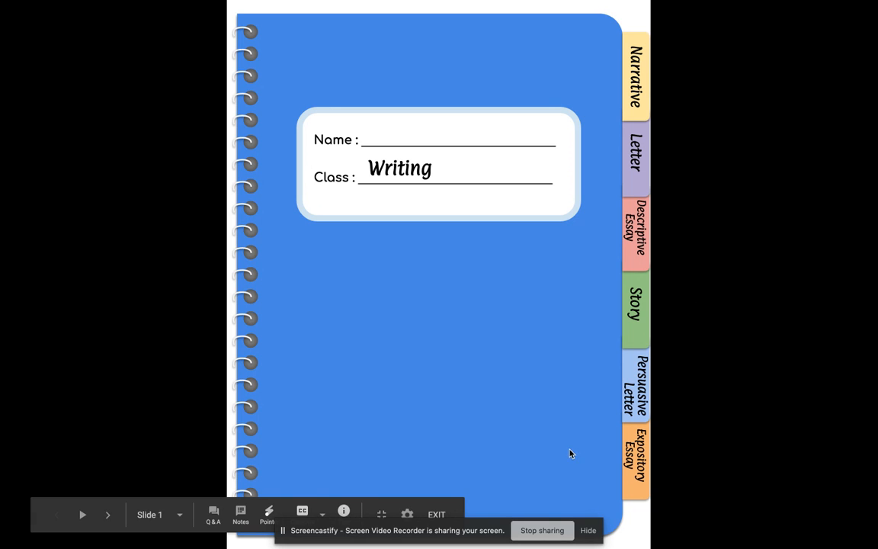
Preview the Letter divider page in the slideshow, then return to the cover slide in the editor.
left_click(590, 531)
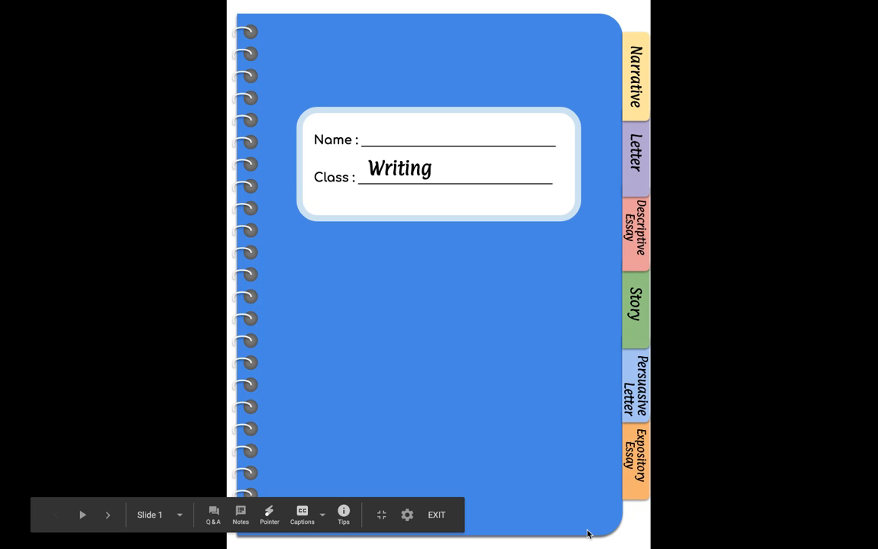
mouse_move(675, 246)
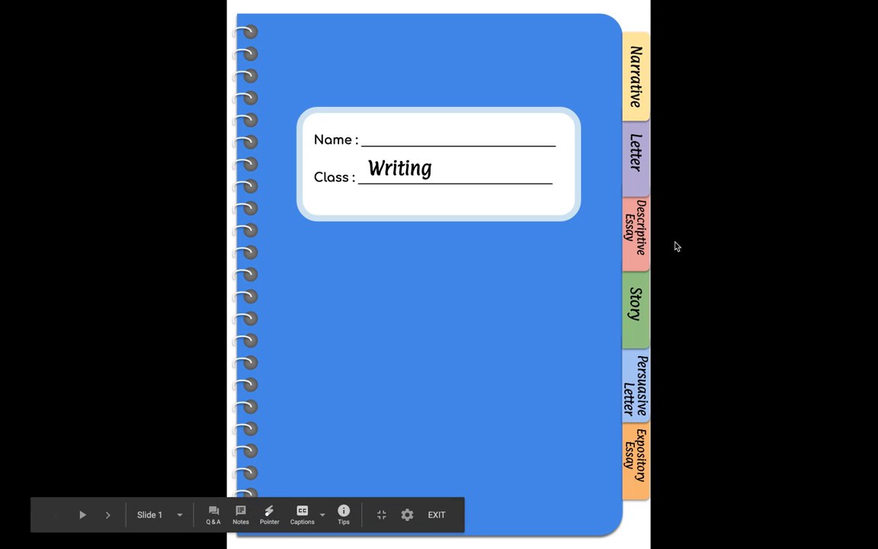
left_click(638, 77)
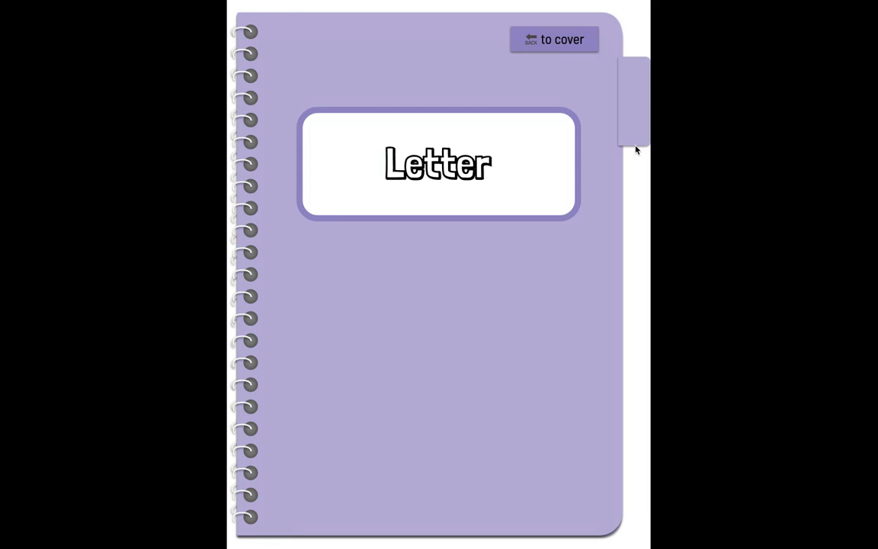
mouse_move(576, 76)
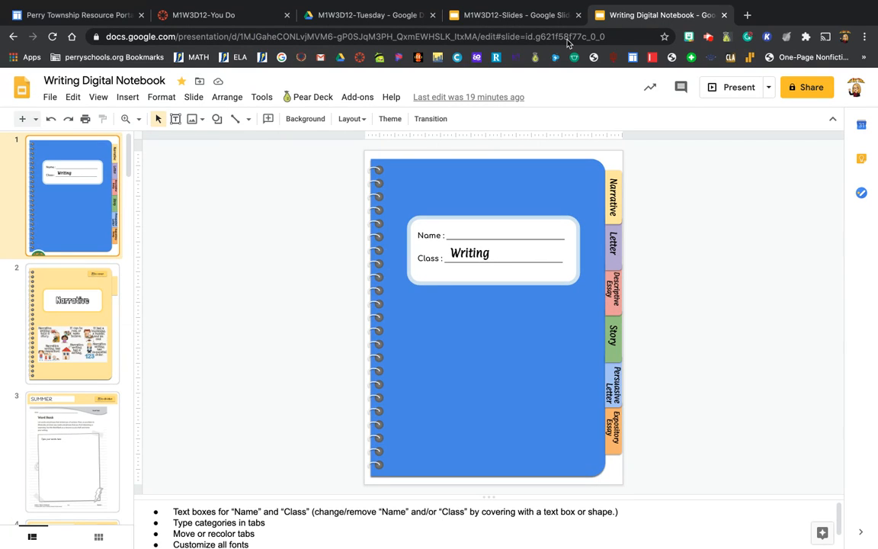
mouse_move(475, 174)
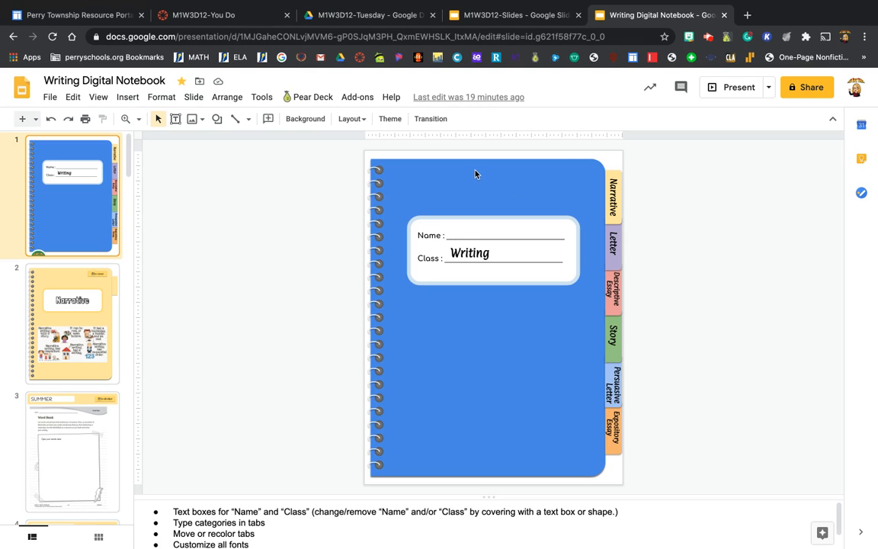
mouse_move(456, 223)
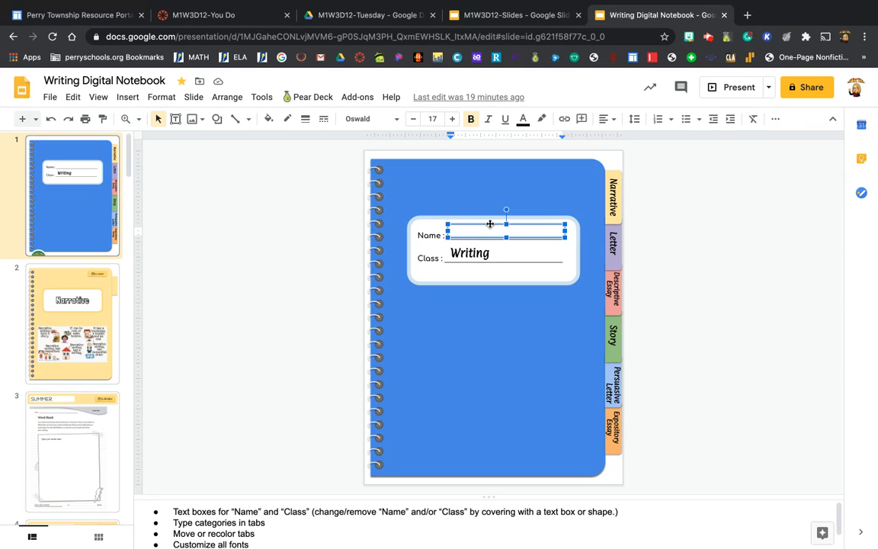
Enter 'Lindsay' on the cover's Name line and go to the Narrative divider page.
type("Lindsay Eland")
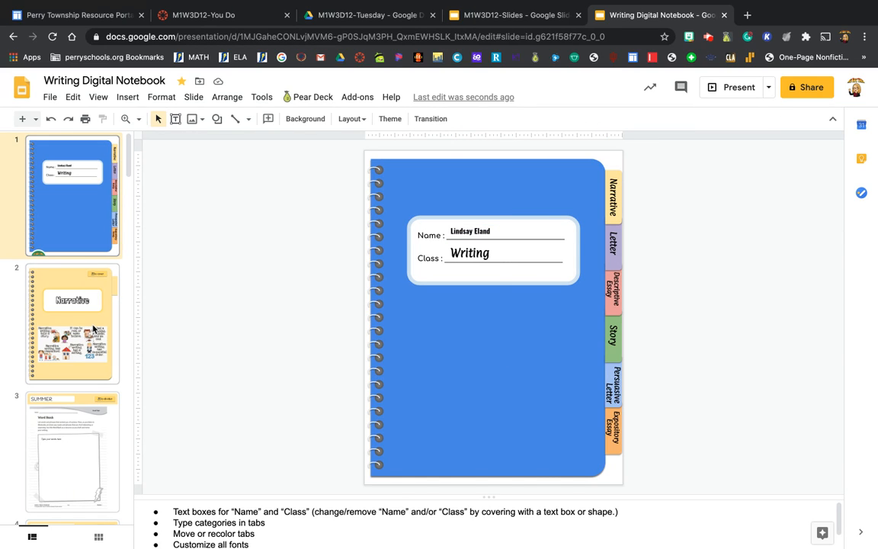
left_click(70, 336)
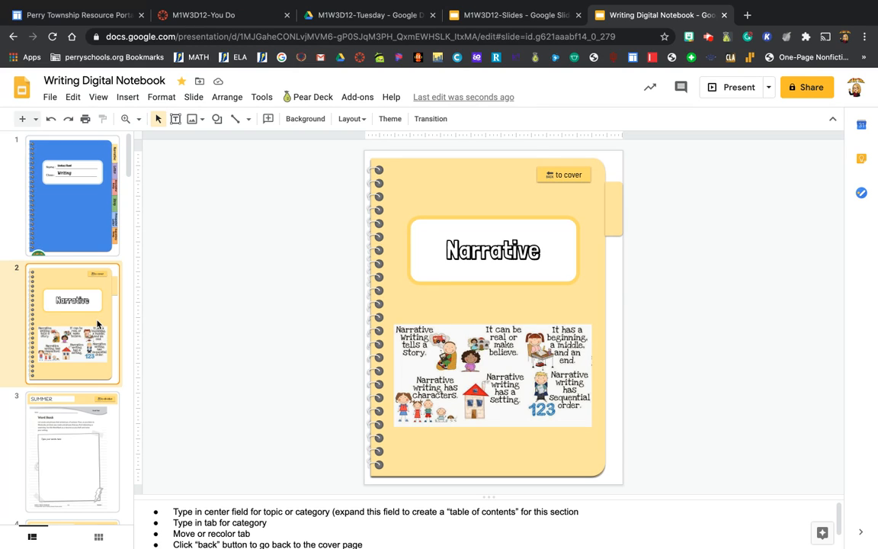
mouse_move(94, 451)
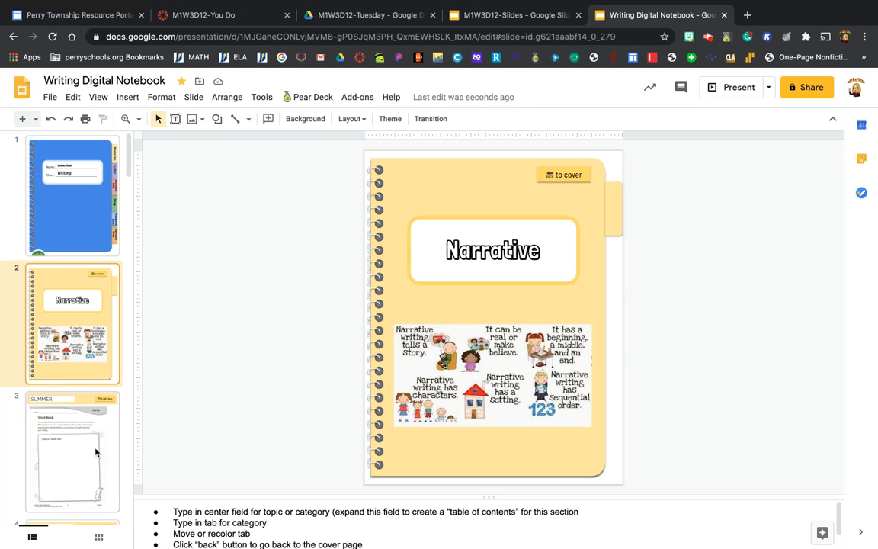
Switch to the SUMMER Word Bank page from the filmstrip.
left_click(73, 450)
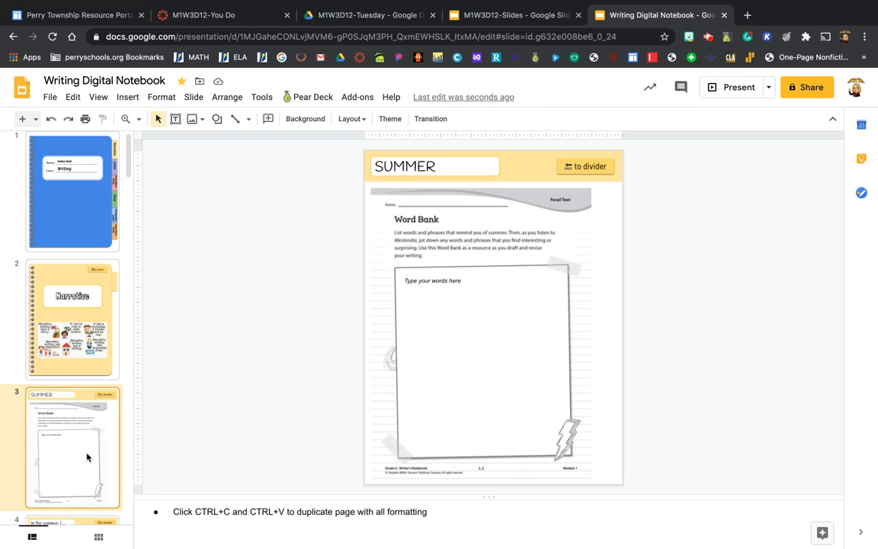
mouse_move(439, 278)
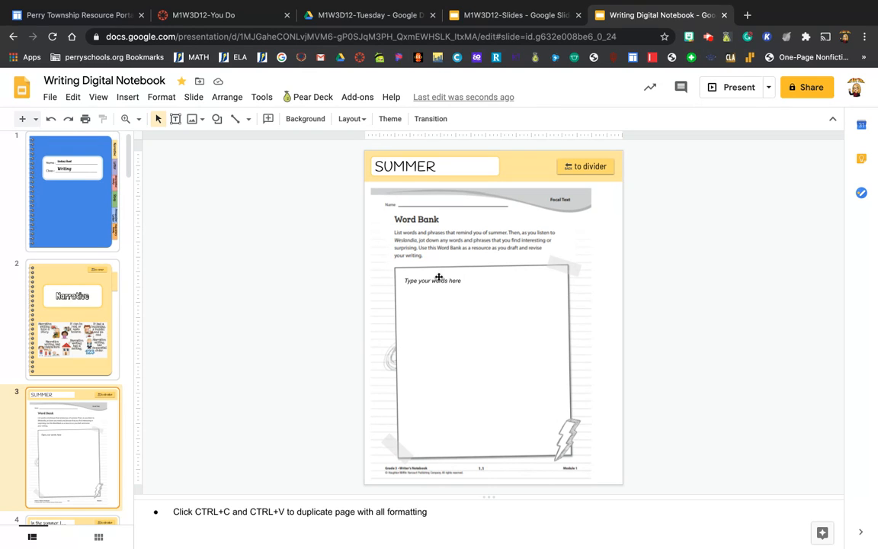
Enter Beach, Pool, Corn and Baseball one per line in the 'Type your words here' box.
left_click(436, 280)
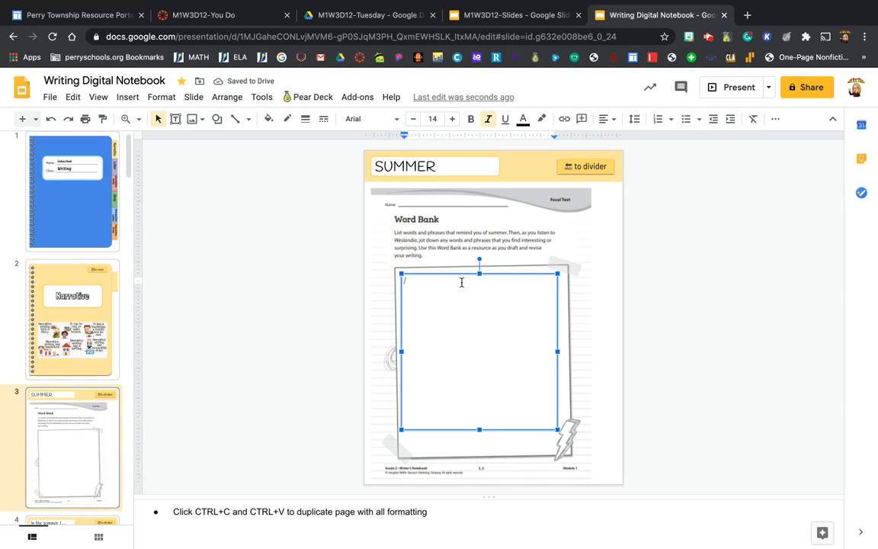
type("Beach")
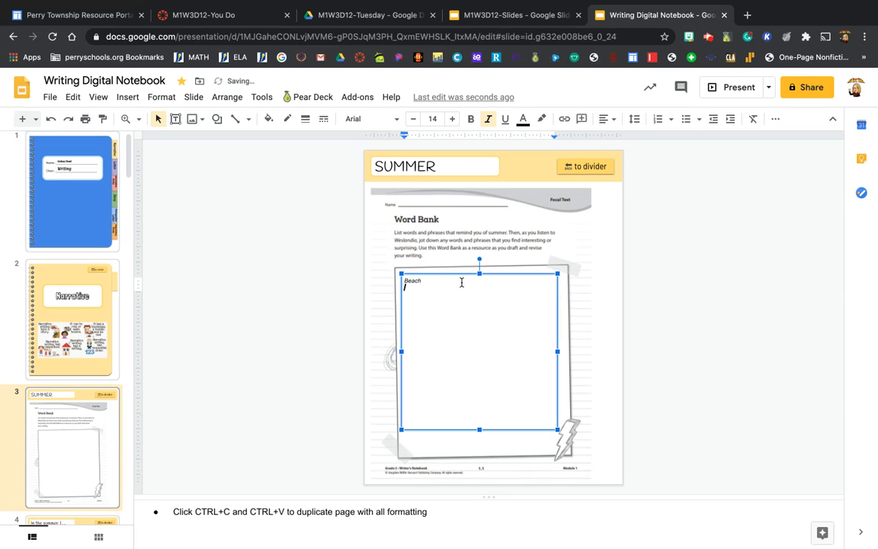
type("po")
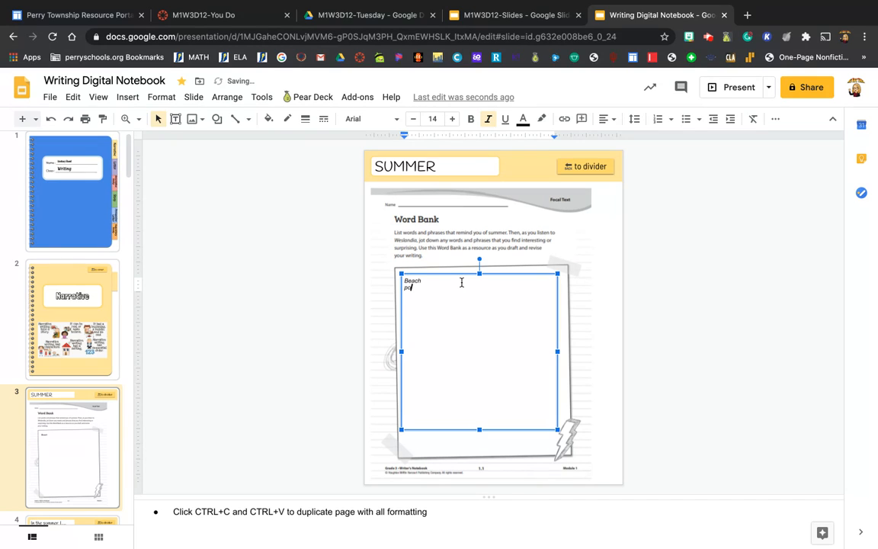
type("Pool")
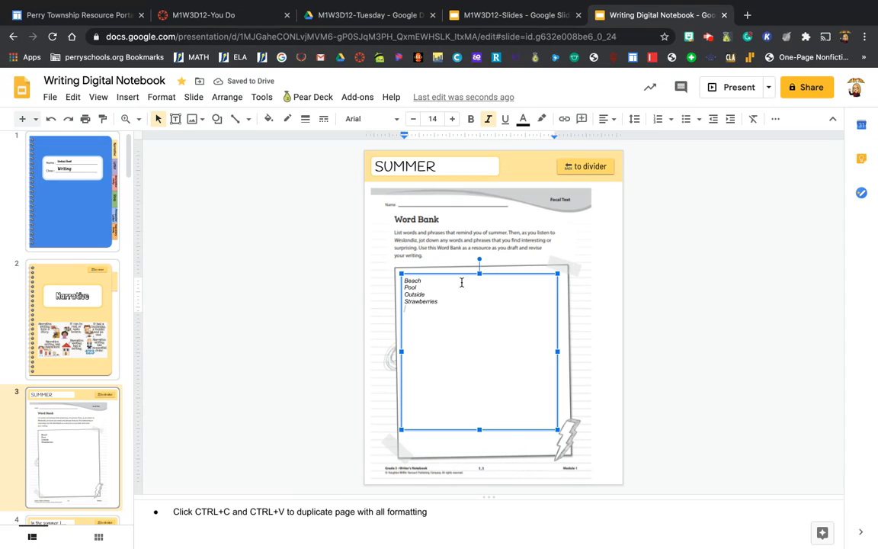
type("Corn")
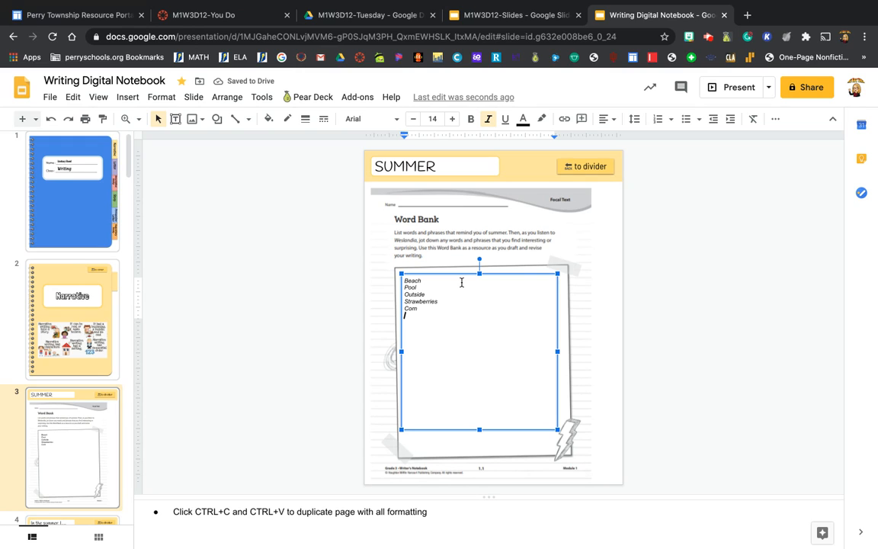
type("Baseball")
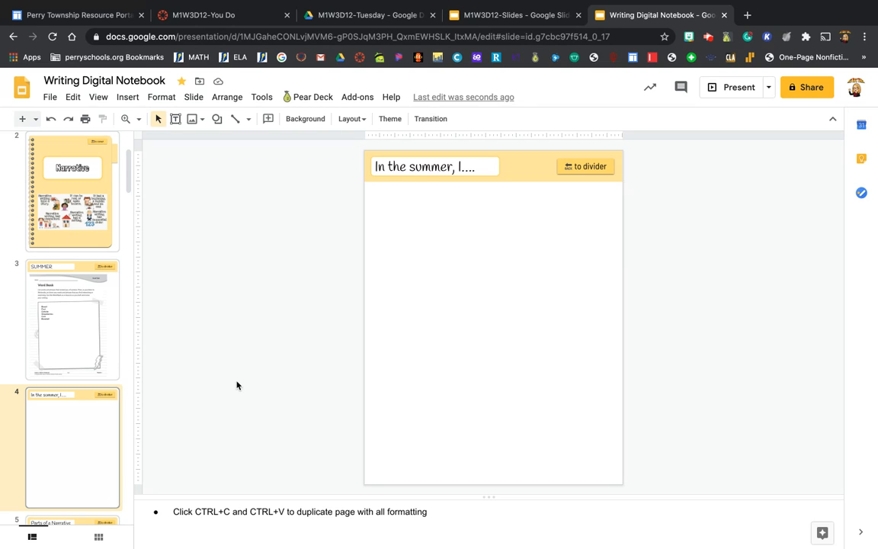
mouse_move(375, 232)
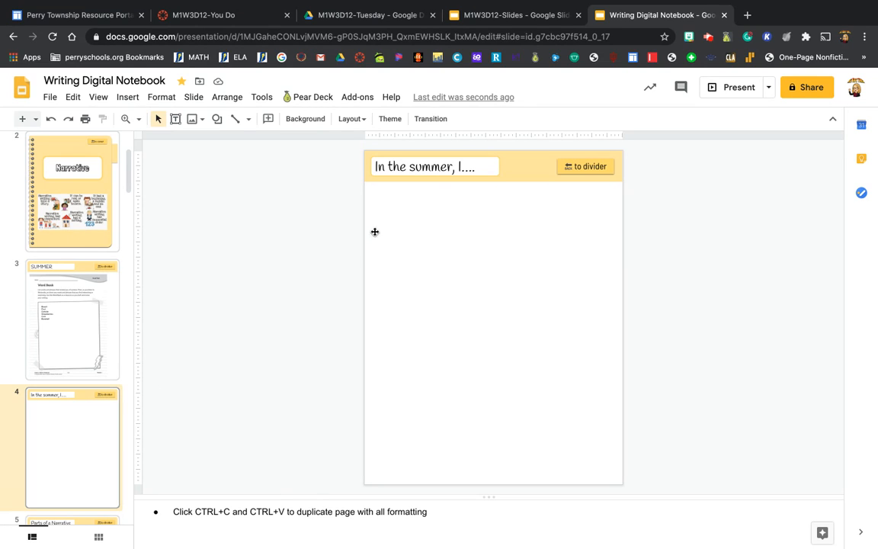
Write the opening sentences about loving to read outside and forgetting other important things.
left_click(491, 236)
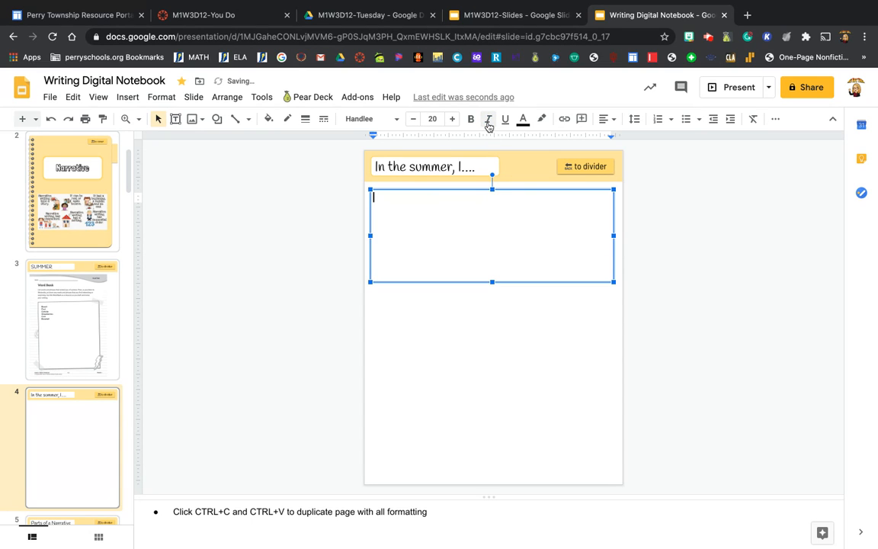
type("In the")
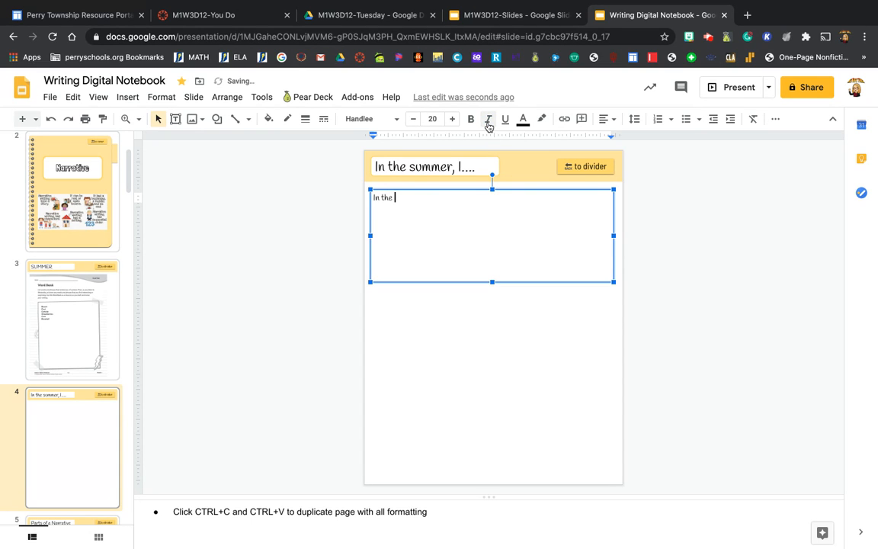
type("summer,")
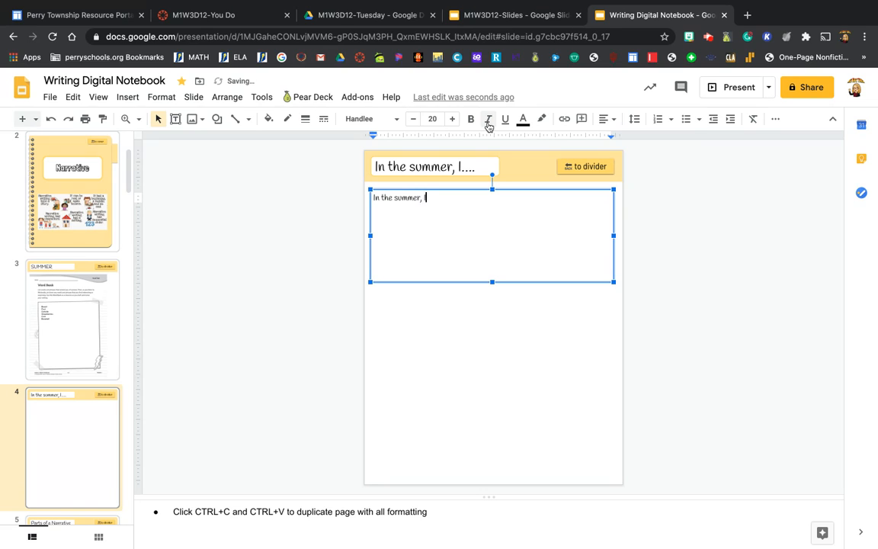
type("love t")
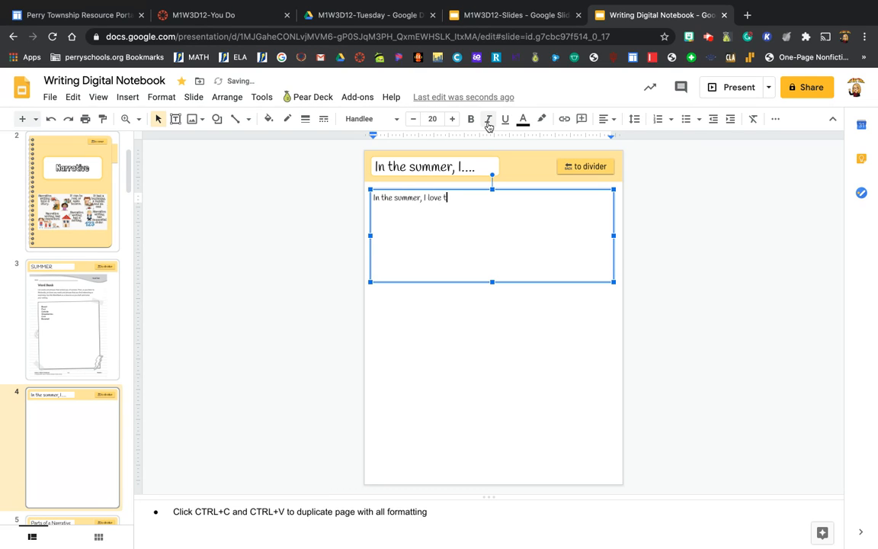
type("o read.")
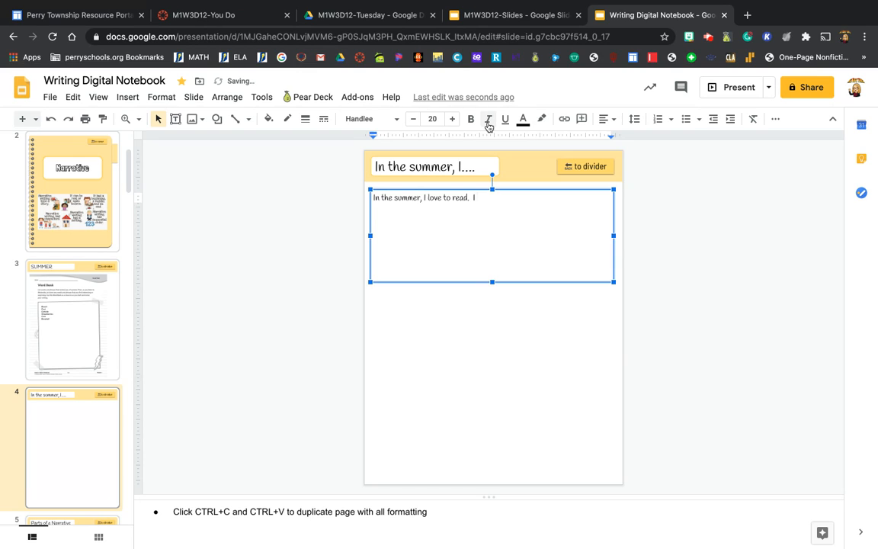
type("I spend")
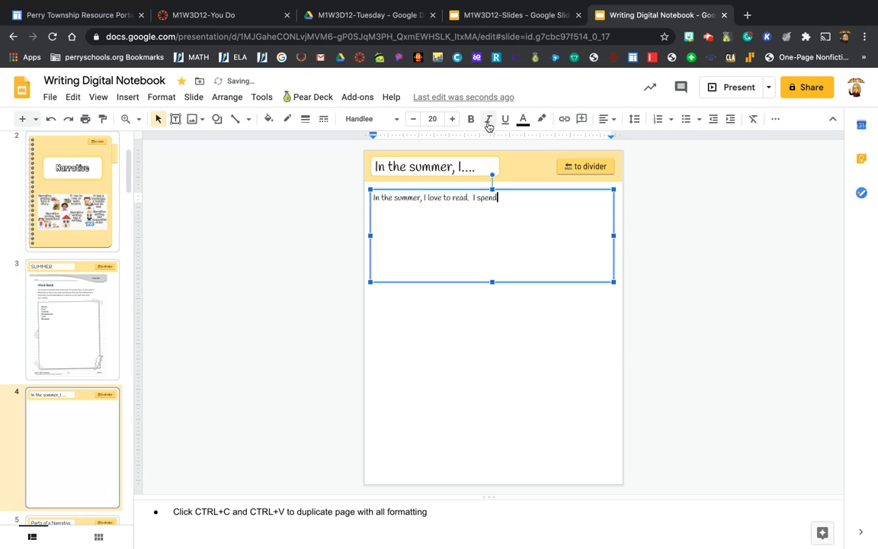
type("a lot of")
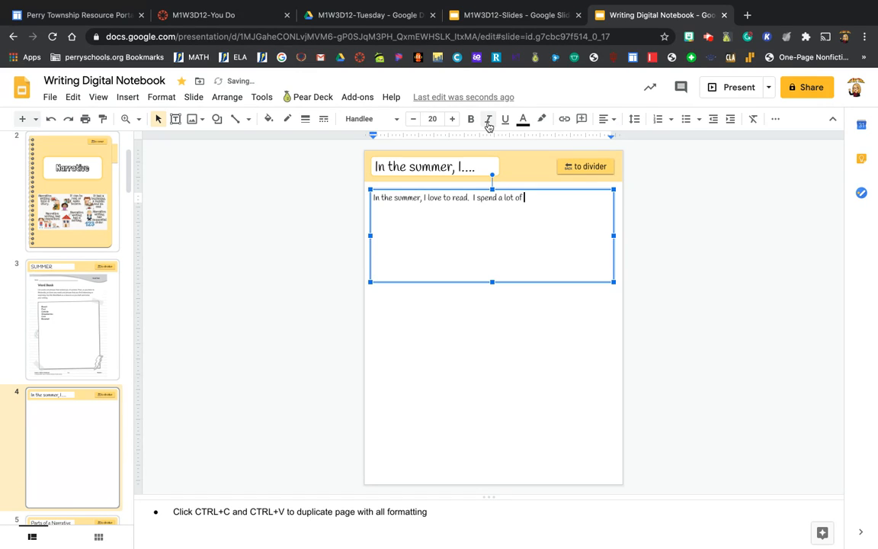
type("my summerd")
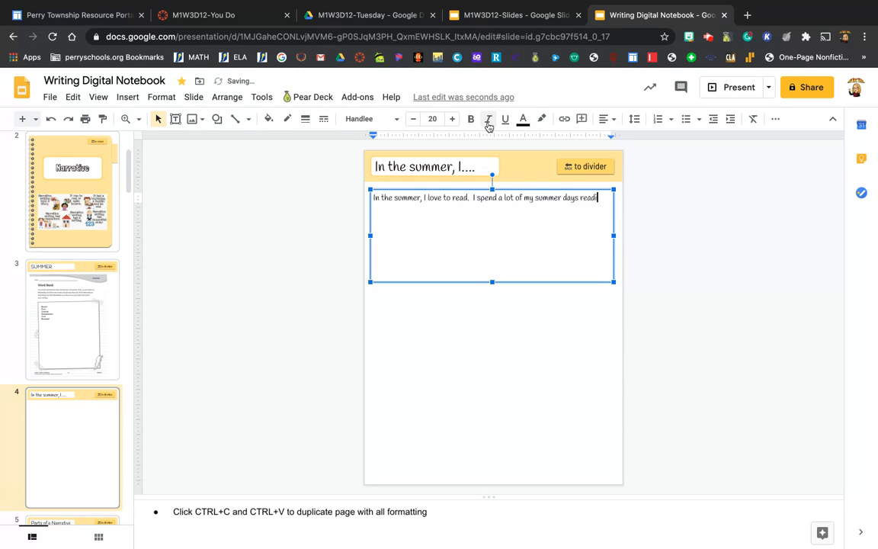
type("ng books")
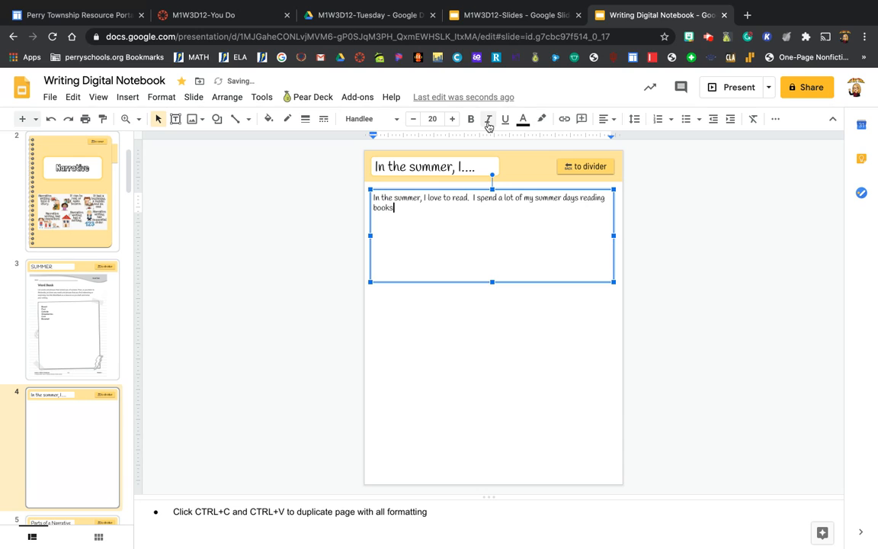
type("outside.  I usually get wrapped up in my books and")
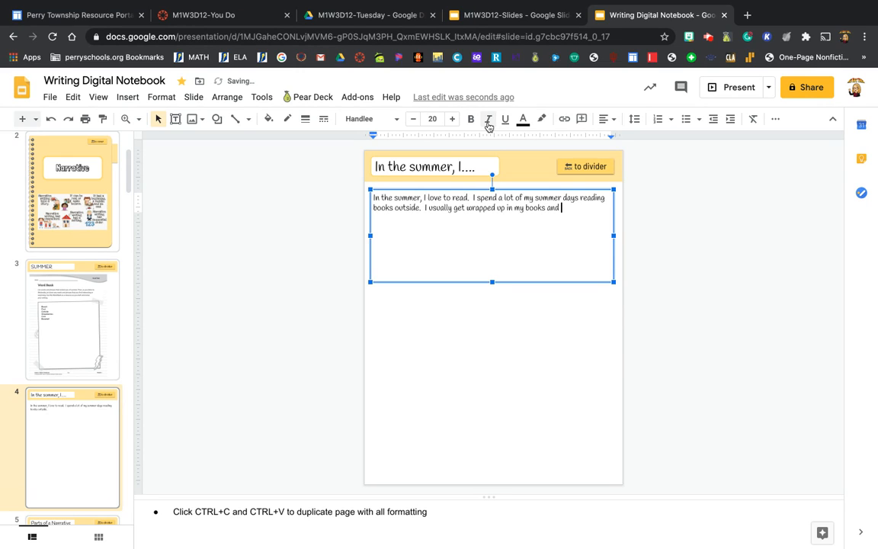
type("forget to do")
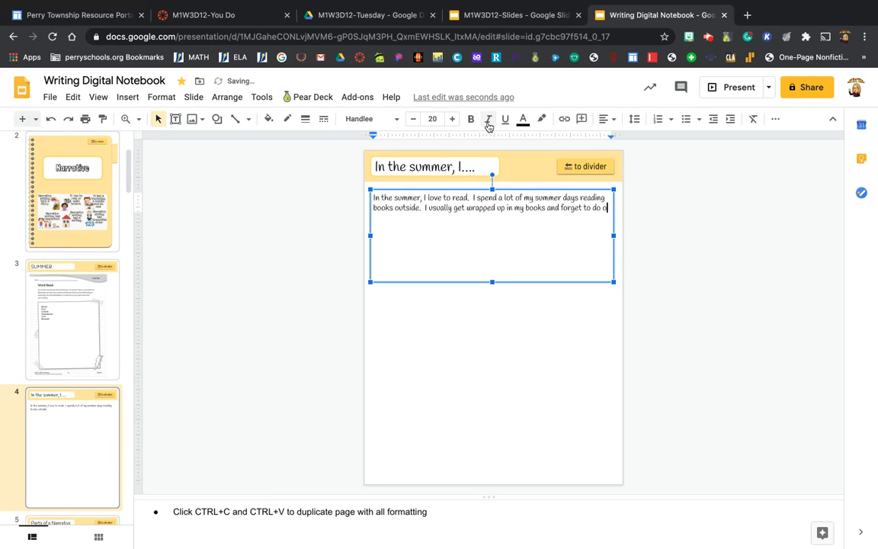
type("other importa")
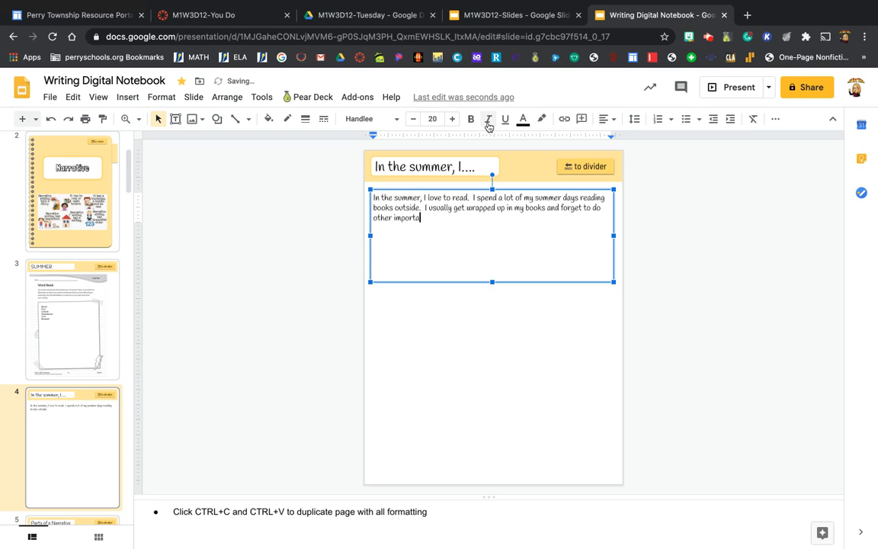
type("nt thin")
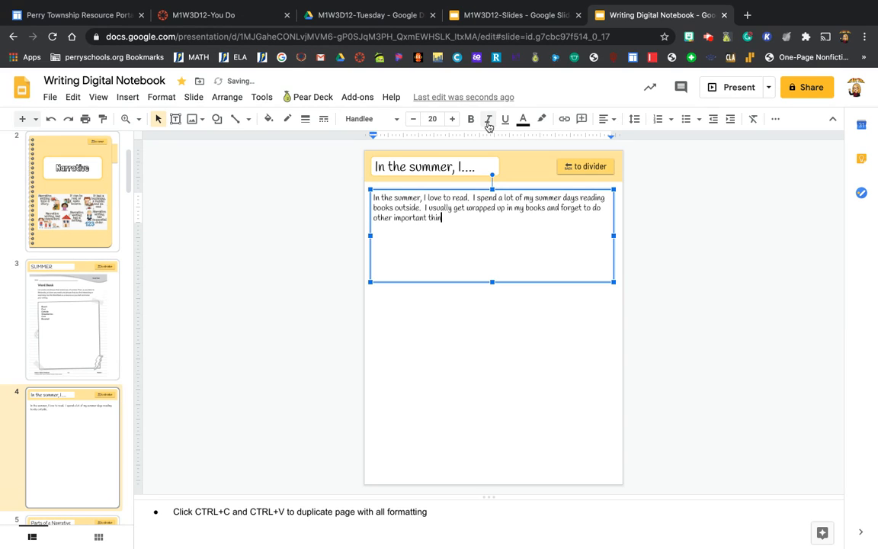
type("gs.  I")
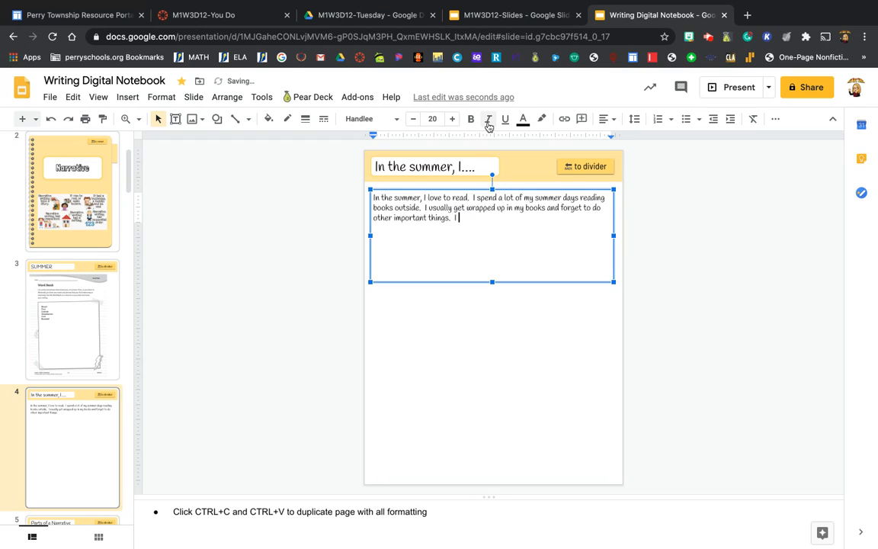
Continue the paragraph about state parks, rugged trails and the dog running in the water.
type("also")
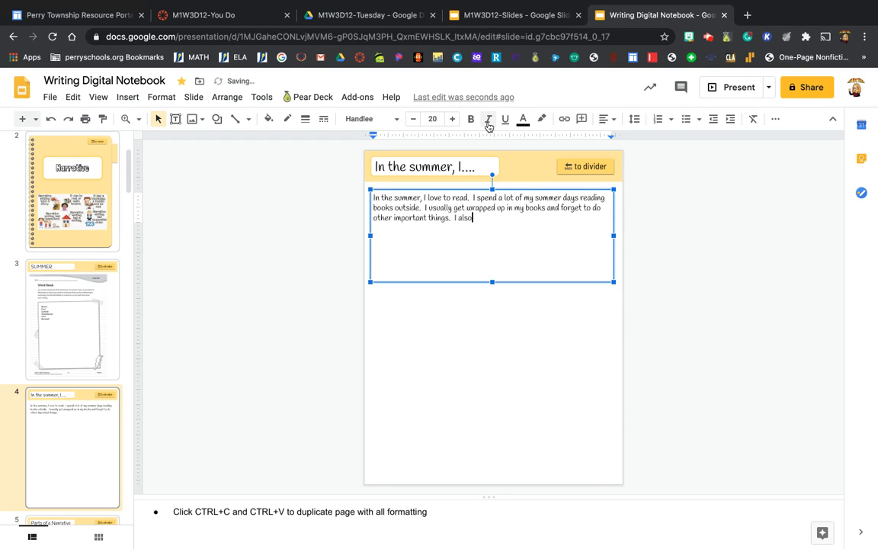
type("like to go")
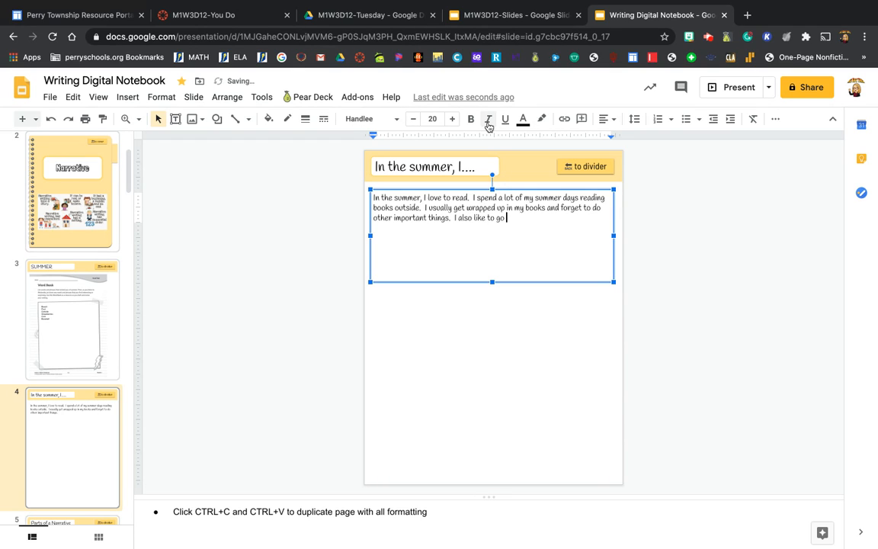
type("to the stat")
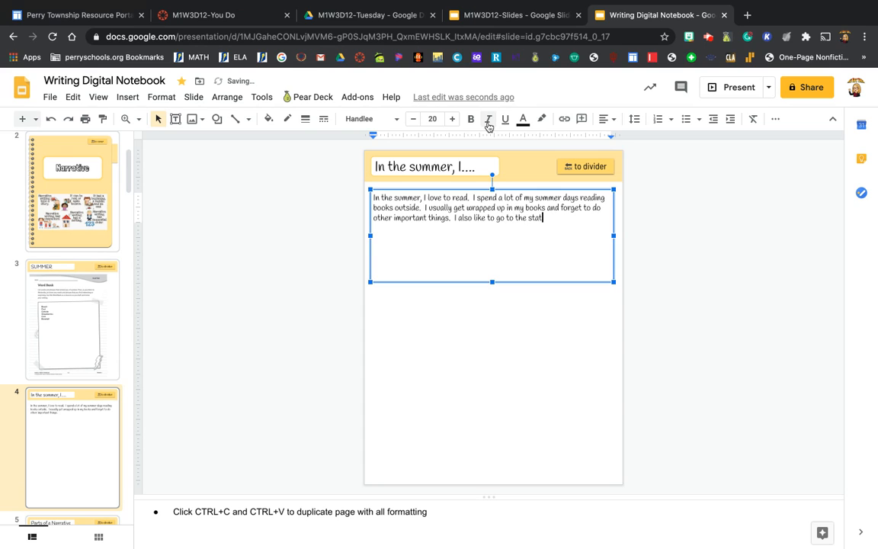
type("e parks and hike the")
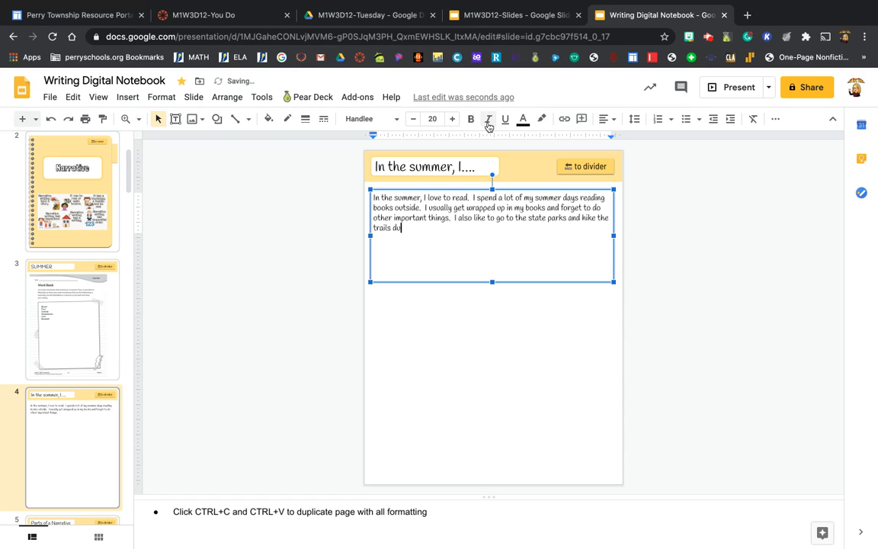
type("ring the summer.")
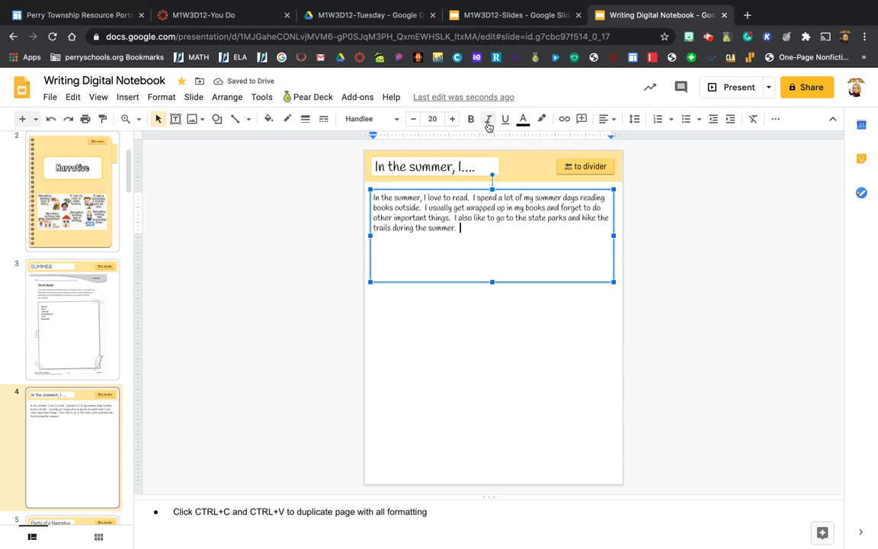
type("I like")
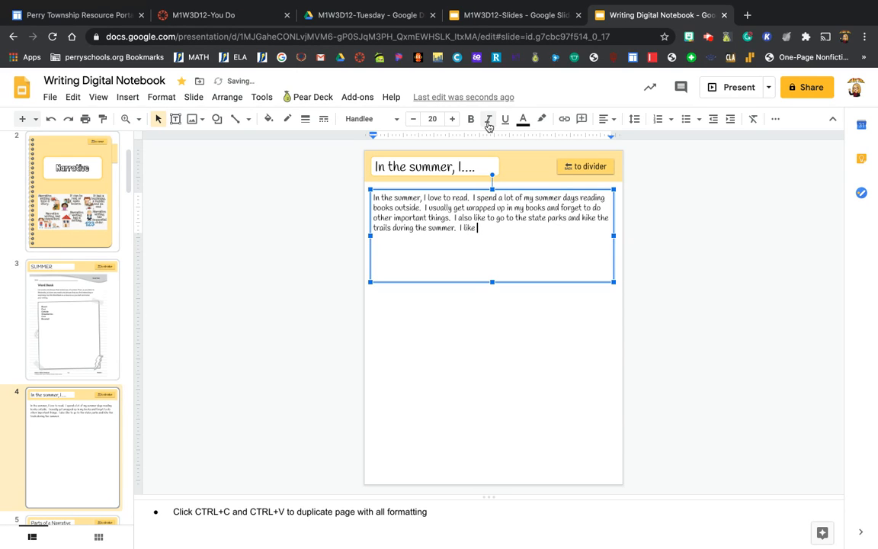
type("going to the ou")
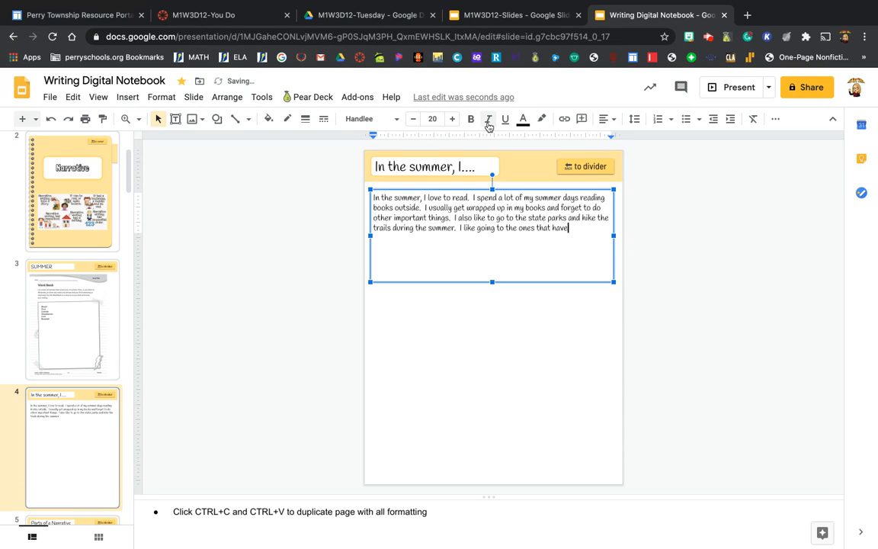
type("rugged trails")
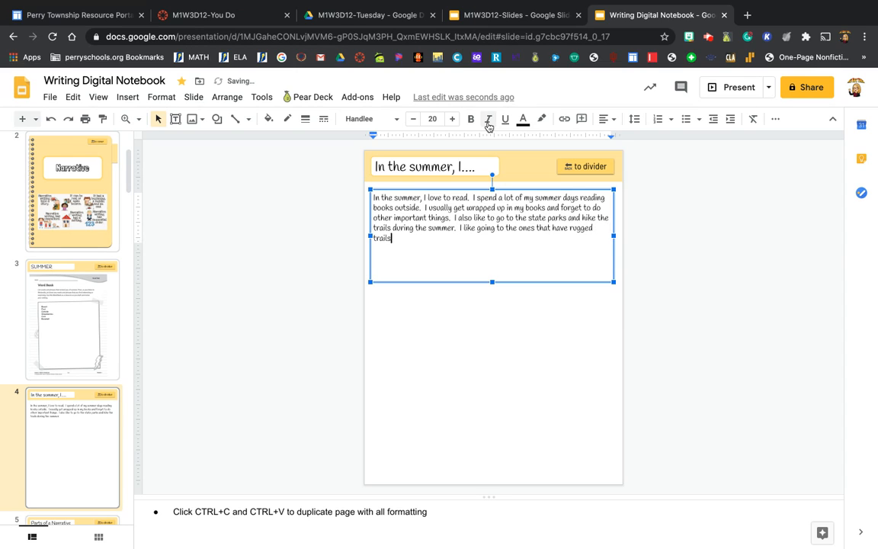
type("or have a")
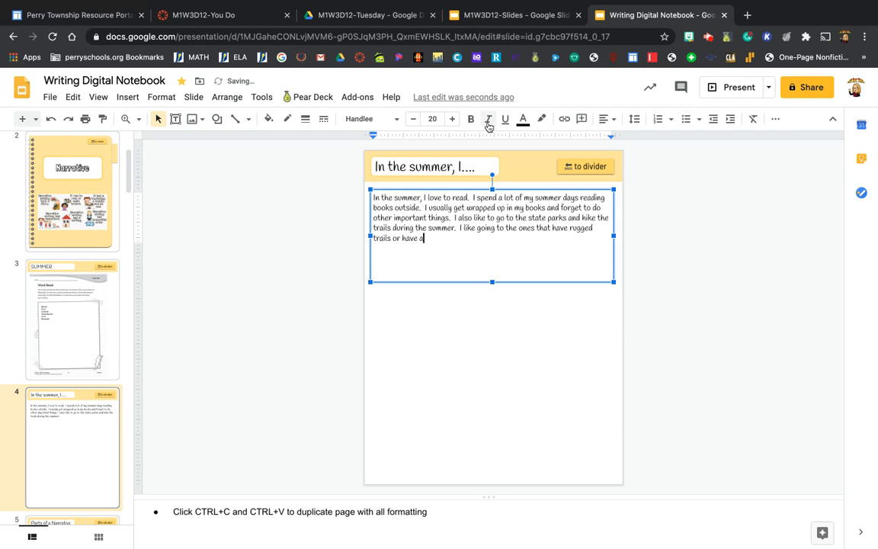
type("creek so that m")
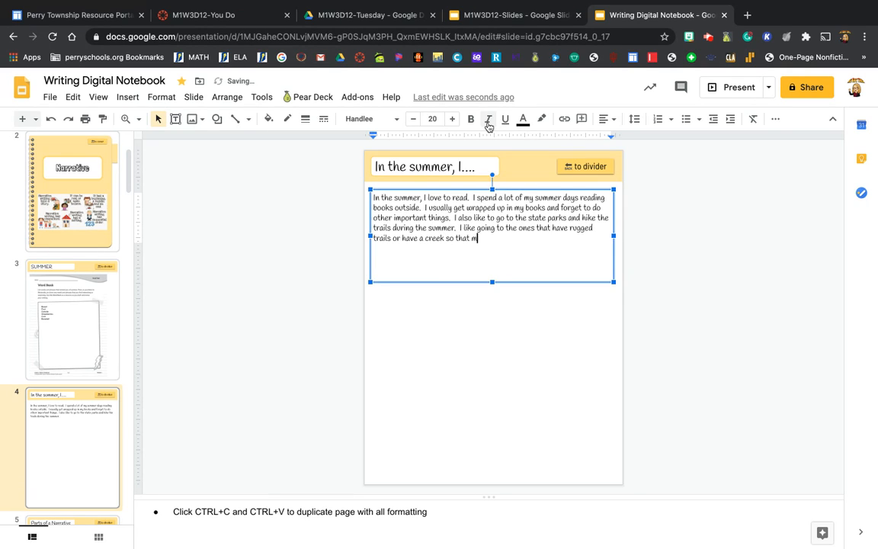
type("y dog can")
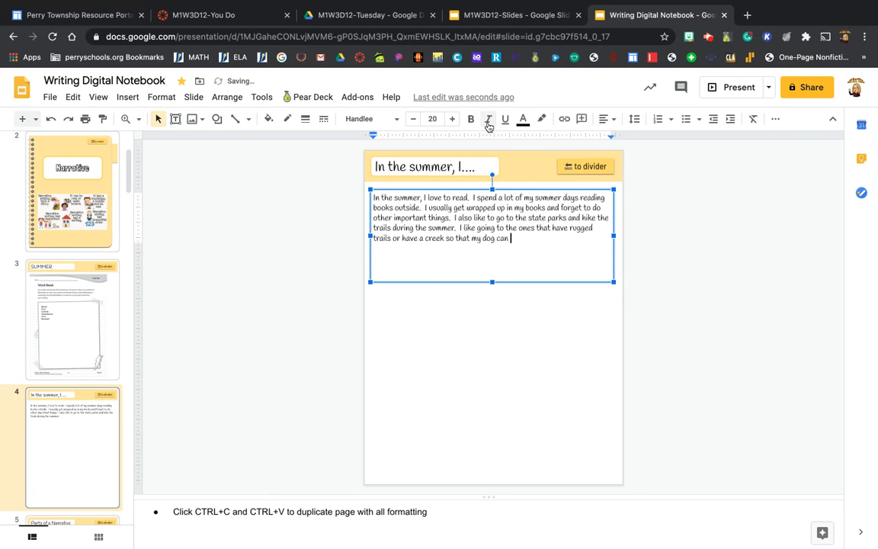
type("run around")
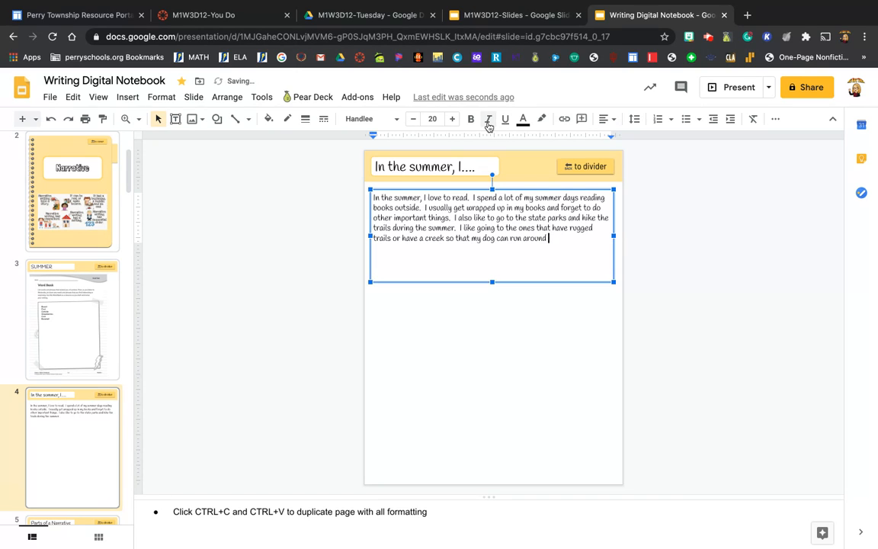
type("in the water.")
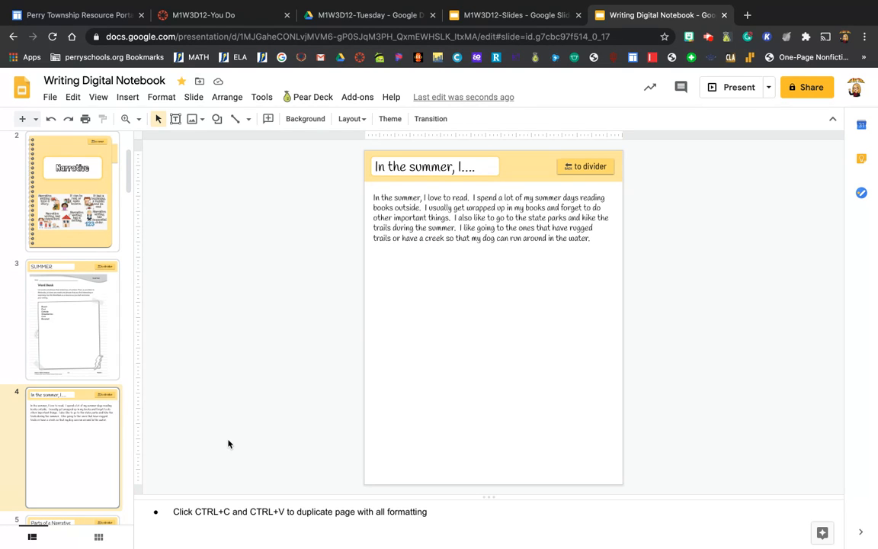
Move past the SUMMER word bank slide to the Parts of a Narrative table page.
left_click(69, 323)
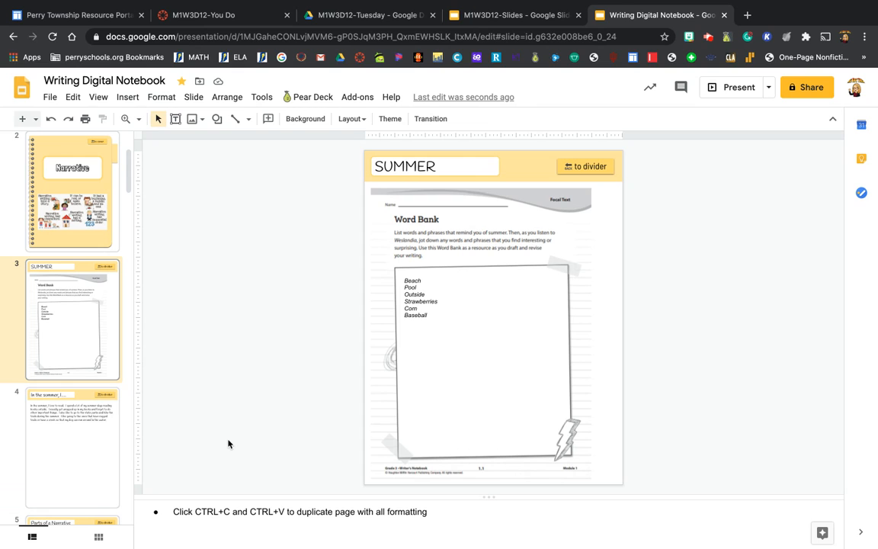
left_click(72, 448)
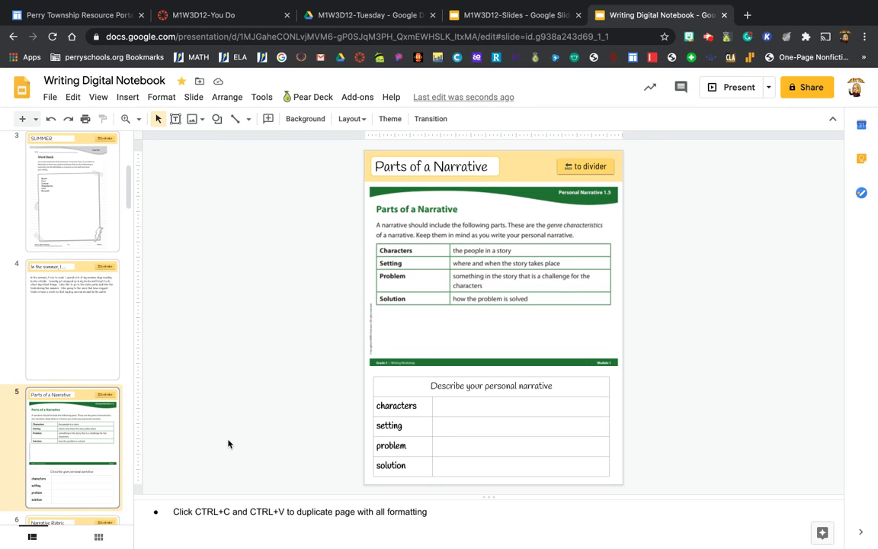
mouse_move(734, 131)
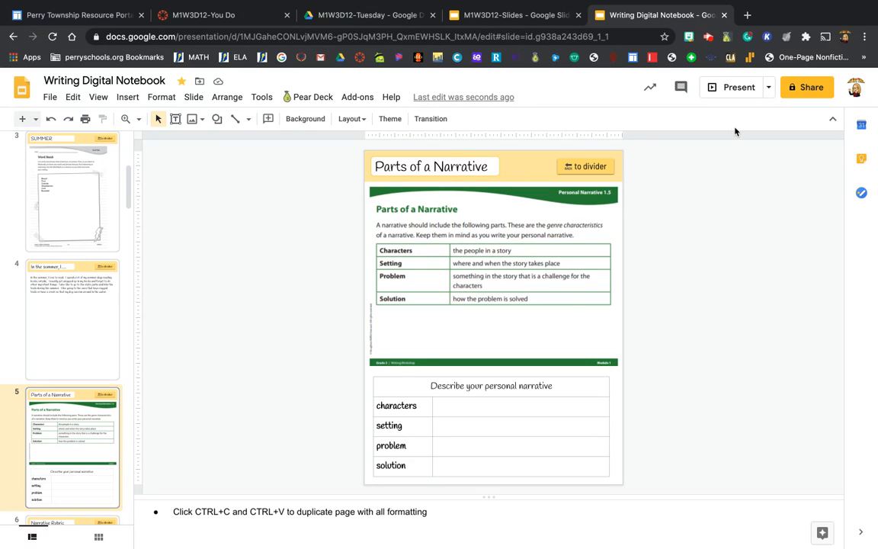